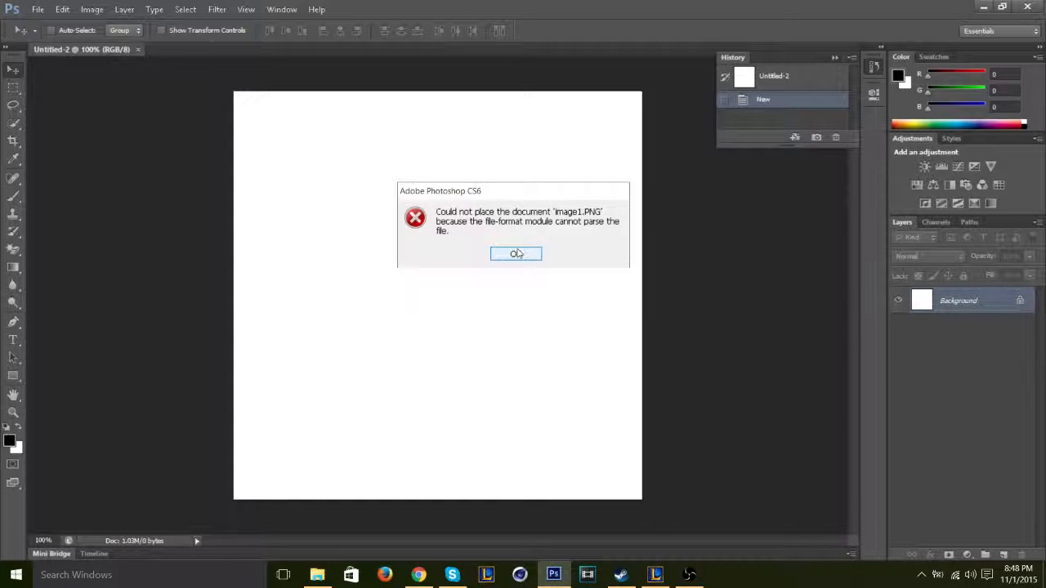
# - Dismiss the 'Could not place image1.PNG' error, leaving the empty Untitled-2 canvas
pyautogui.click(515, 253)
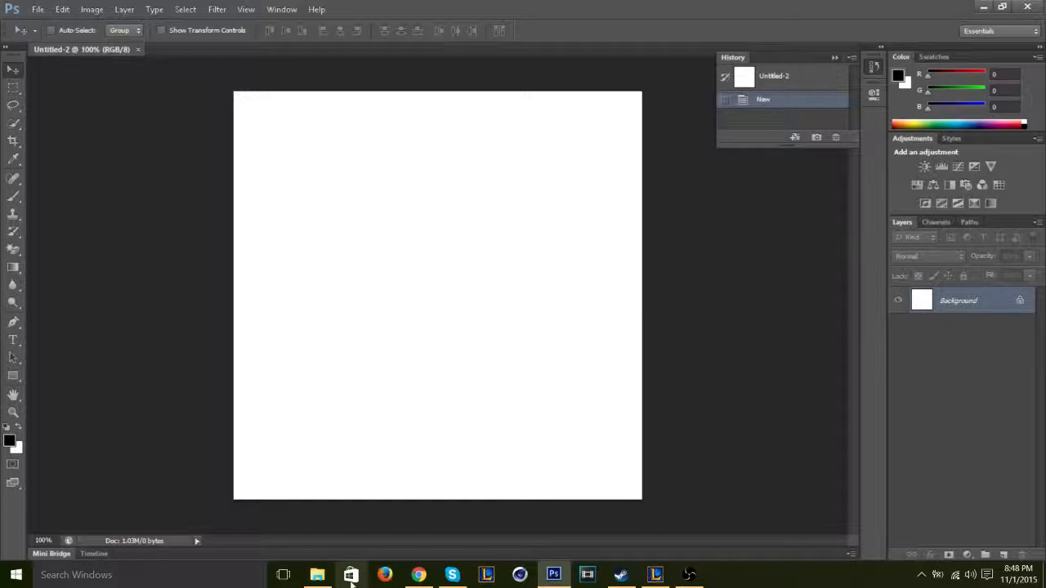
# - Open image1 from the Downloads folder in Paint via Open with
pyautogui.click(317, 574)
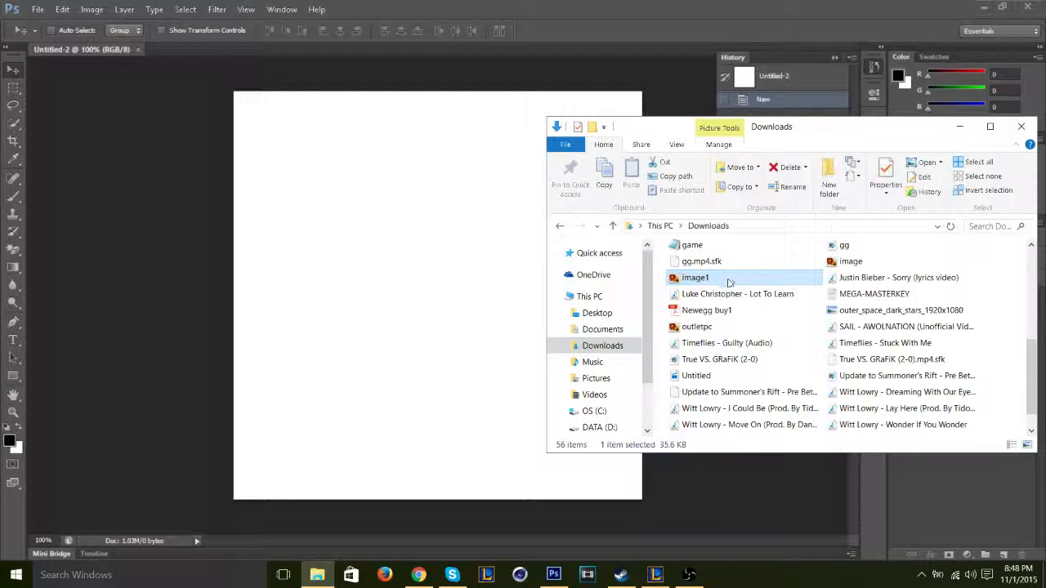
pyautogui.rightClick(694, 277)
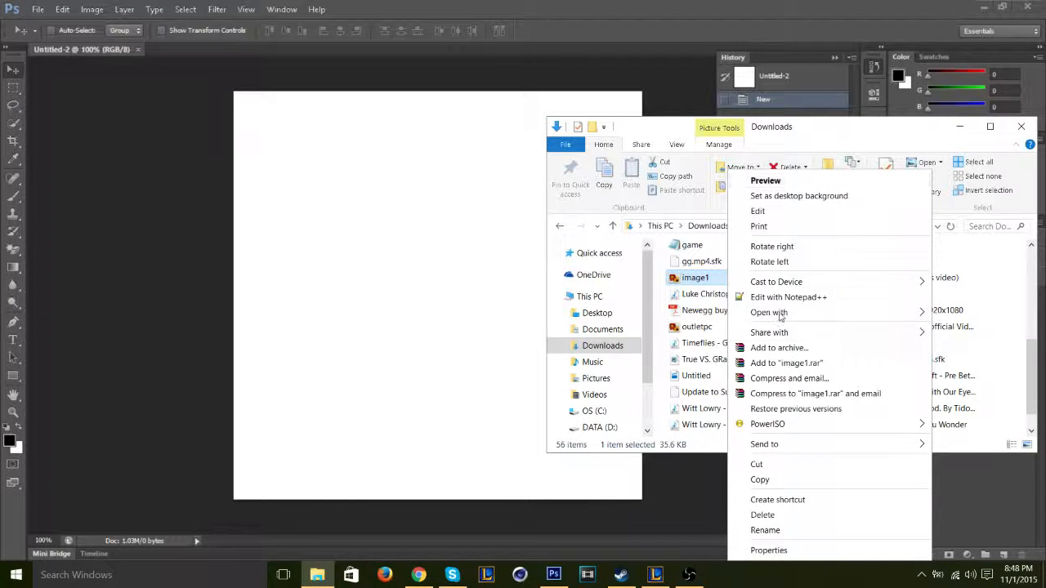
pyautogui.moveTo(707, 281)
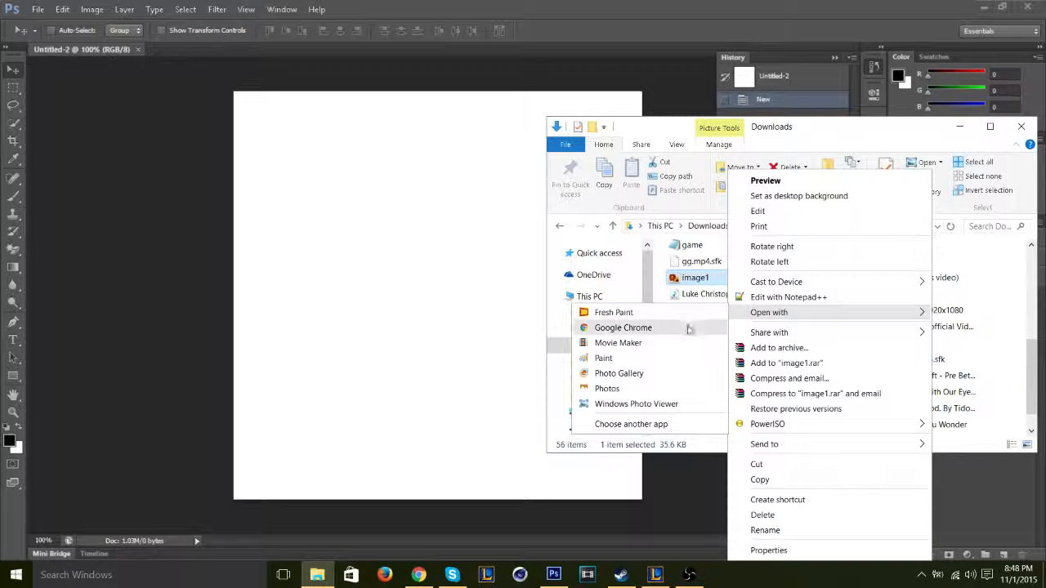
pyautogui.click(603, 358)
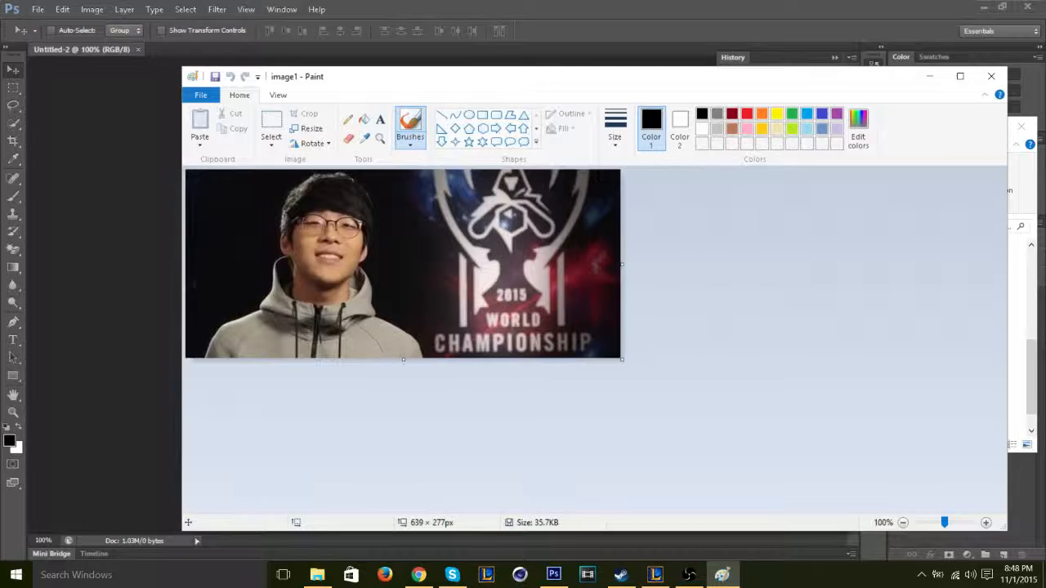
# - Bring up Paint's Save as format choices for image1, including PNG picture
pyautogui.click(200, 94)
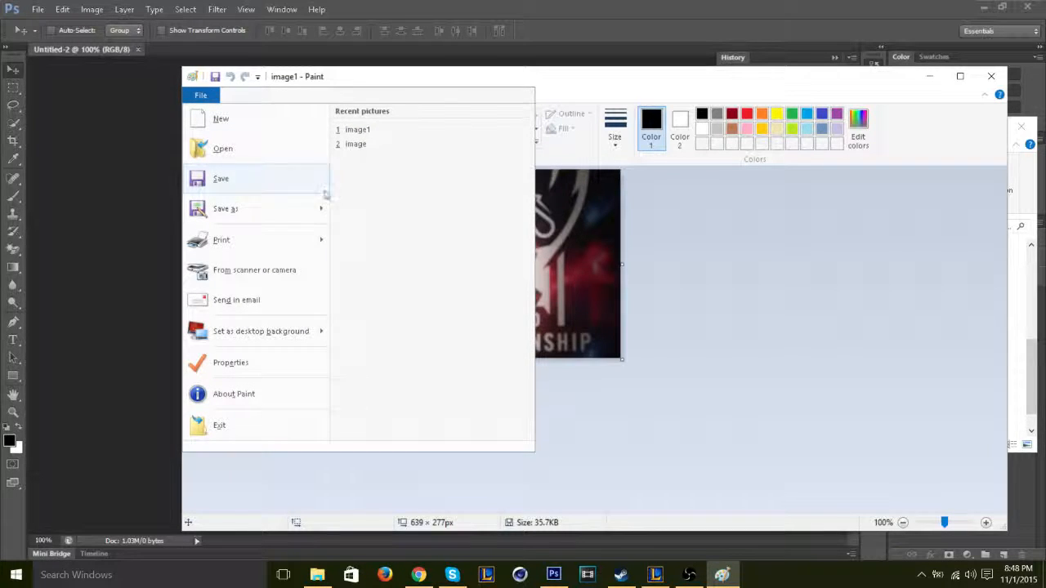
pyautogui.click(226, 208)
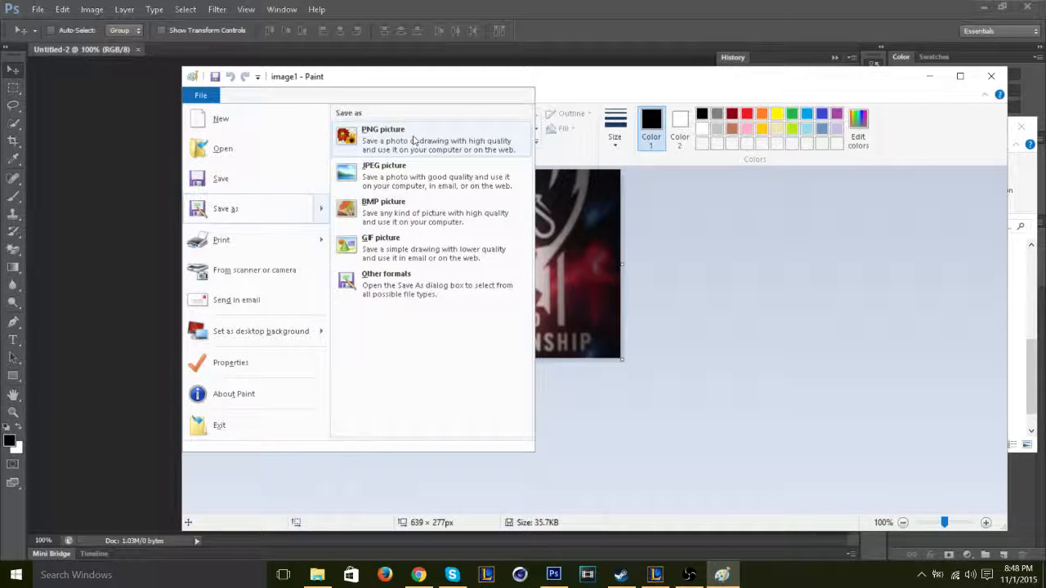
pyautogui.moveTo(433, 139)
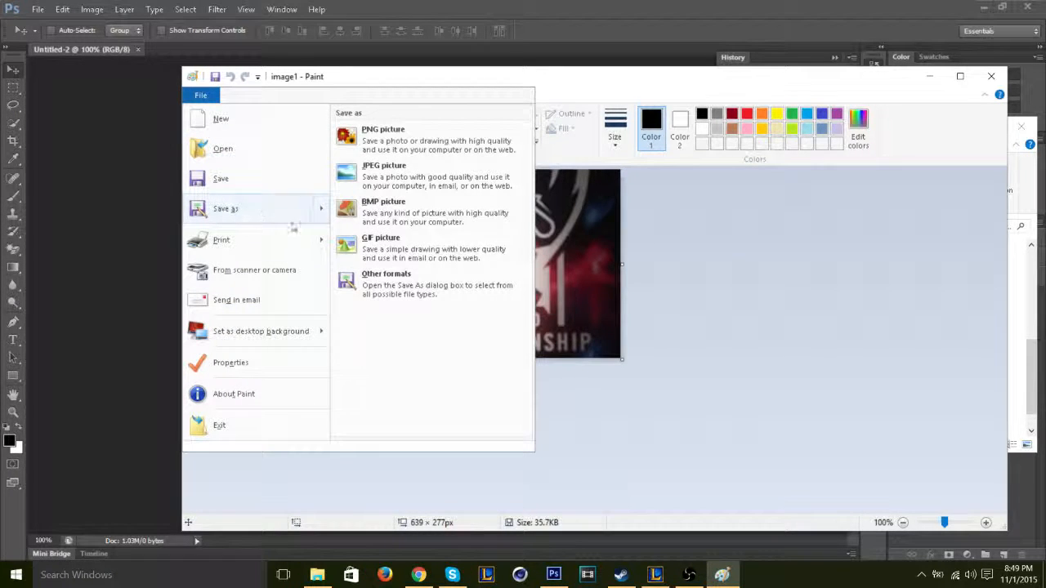
pyautogui.moveTo(414, 171)
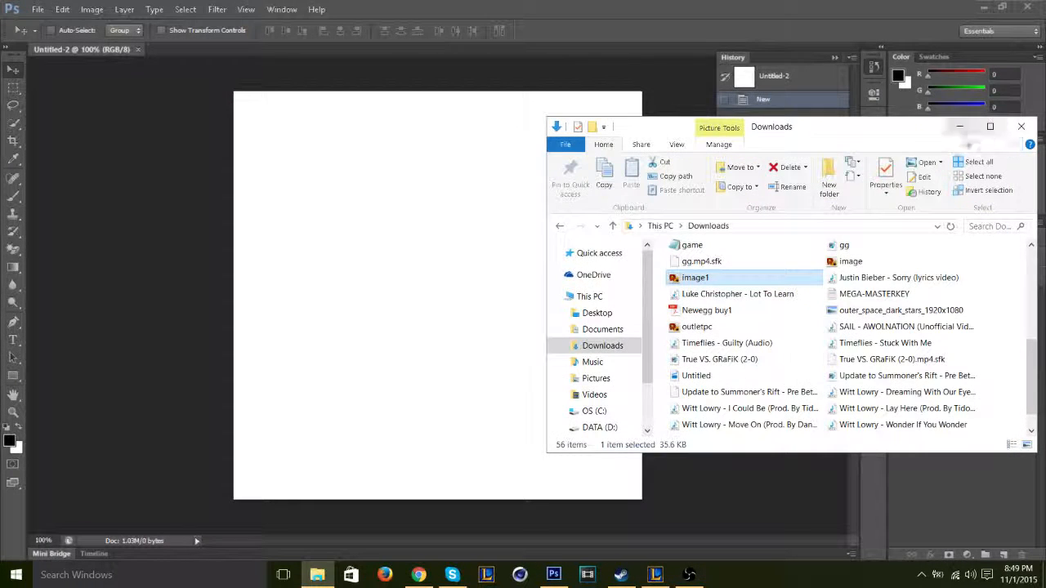
# - Return to the Untitled-2 document in Photoshop to place image1.png
pyautogui.click(851, 260)
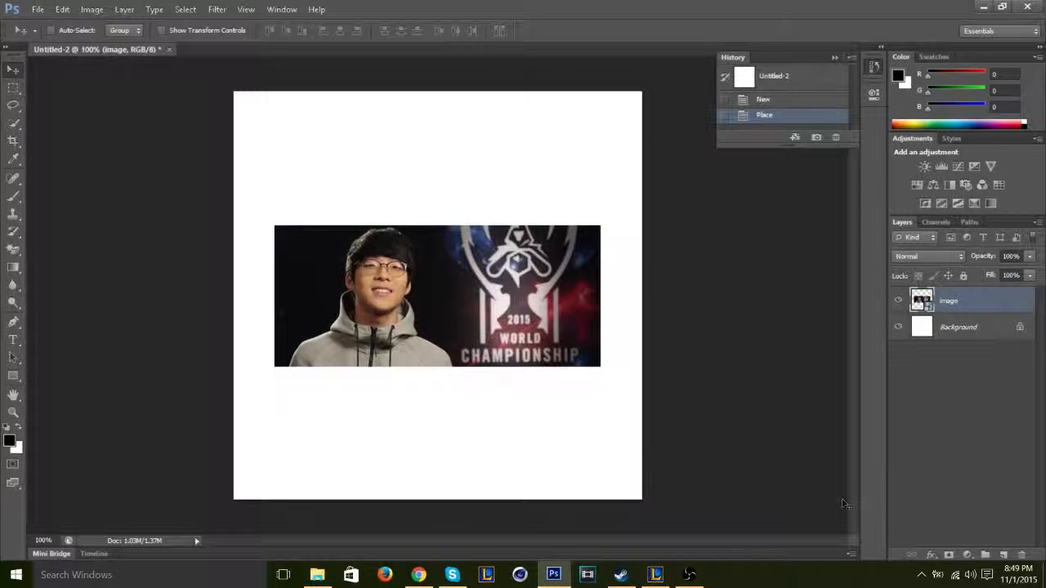
pyautogui.moveTo(689, 574)
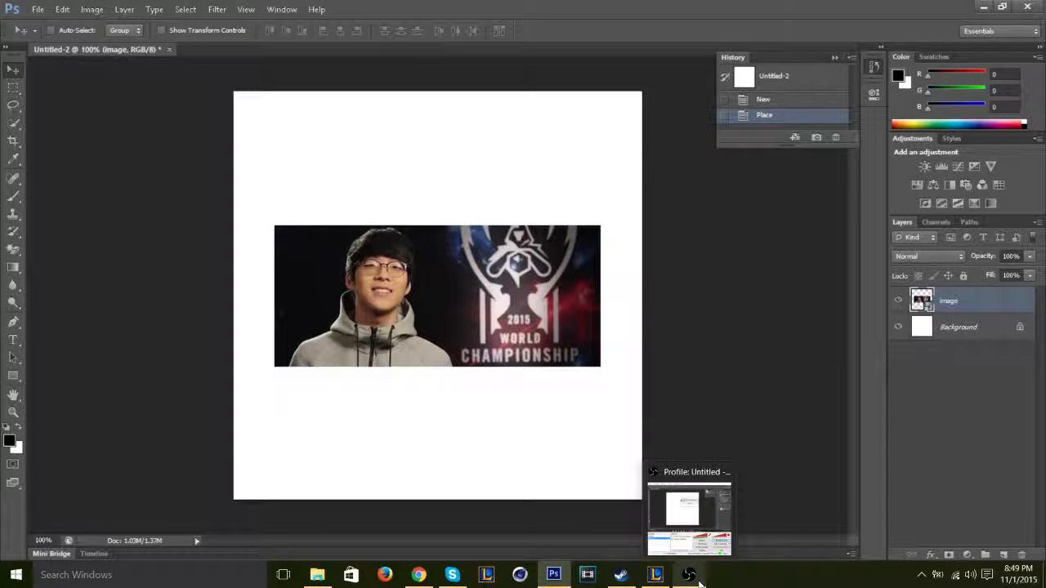